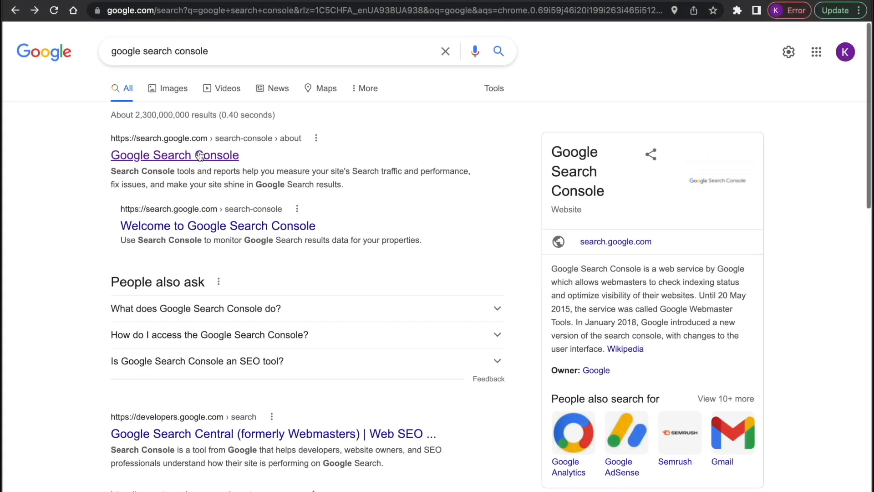
# Reach Search Console's property-type welcome page from the Google result via Start now
pyautogui.click(175, 155)
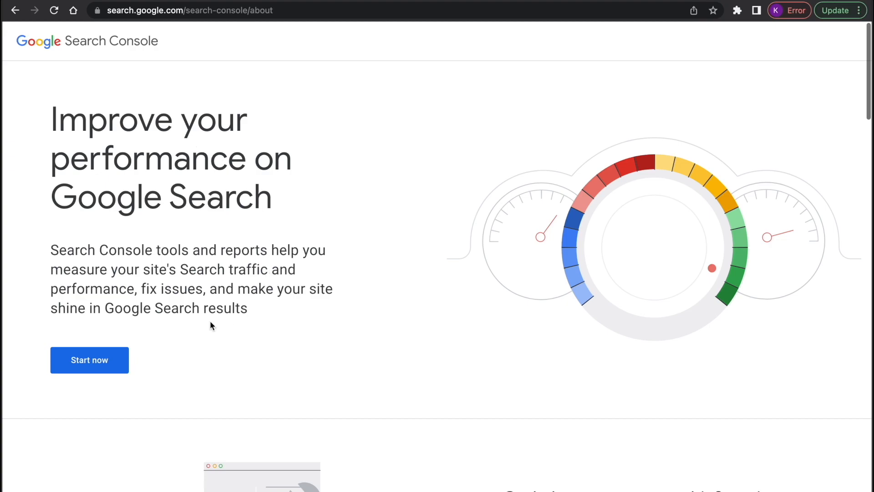
pyautogui.click(89, 360)
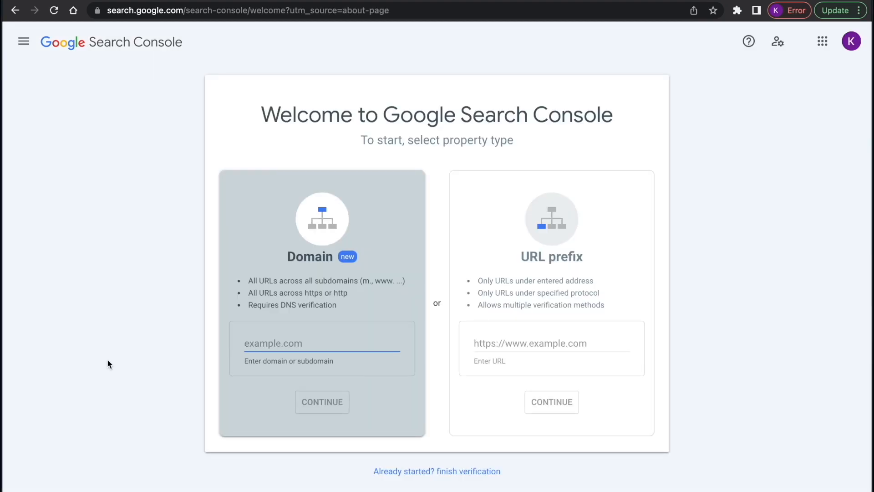
pyautogui.moveTo(595, 229)
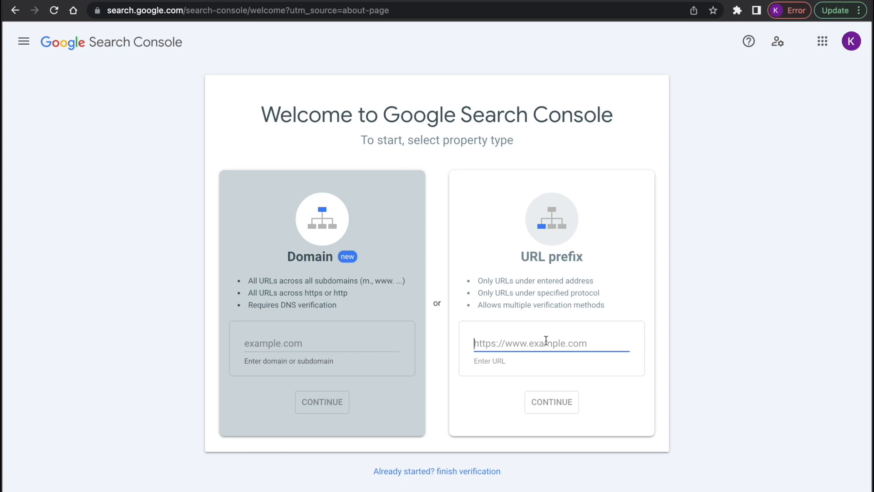
pyautogui.write('https://ze')
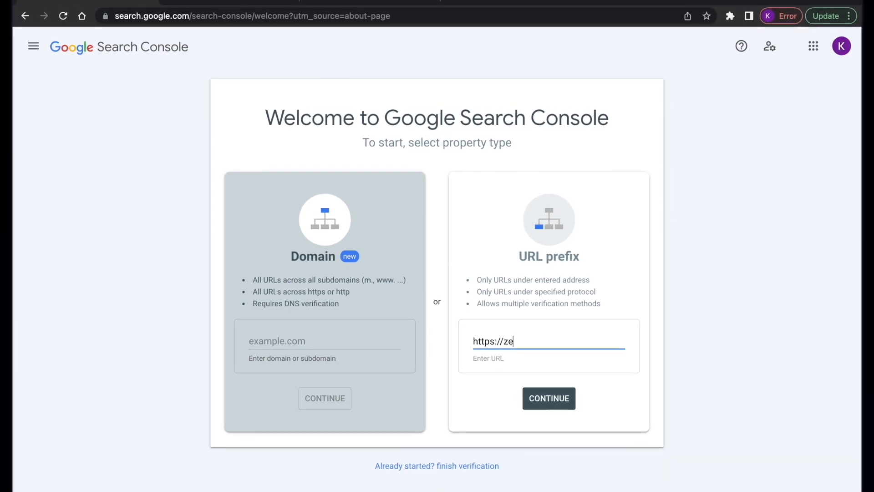
pyautogui.click(548, 398)
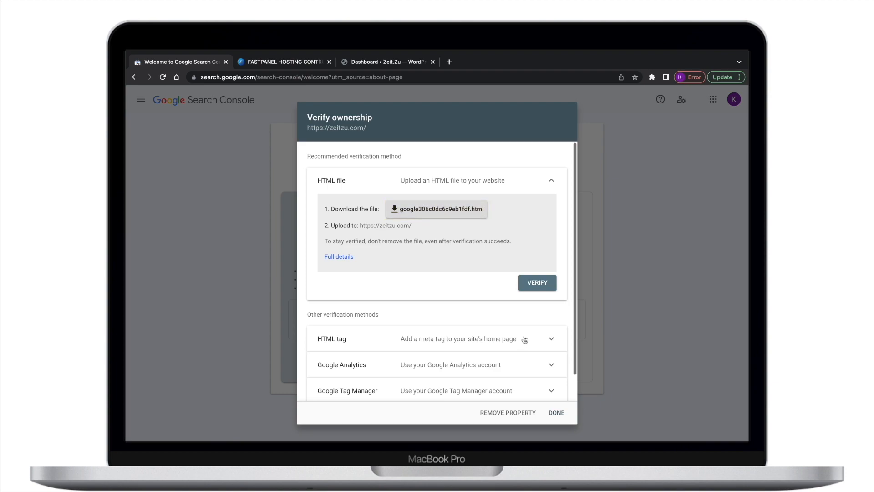
# Verify zeitzu.com with the downloaded HTML file uploaded through the FASTPANEL hosting panel
pyautogui.click(438, 209)
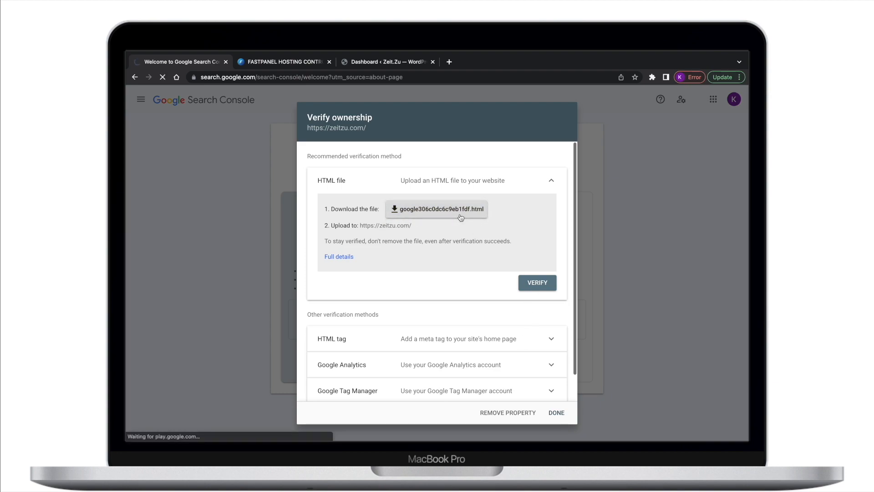
pyautogui.click(441, 208)
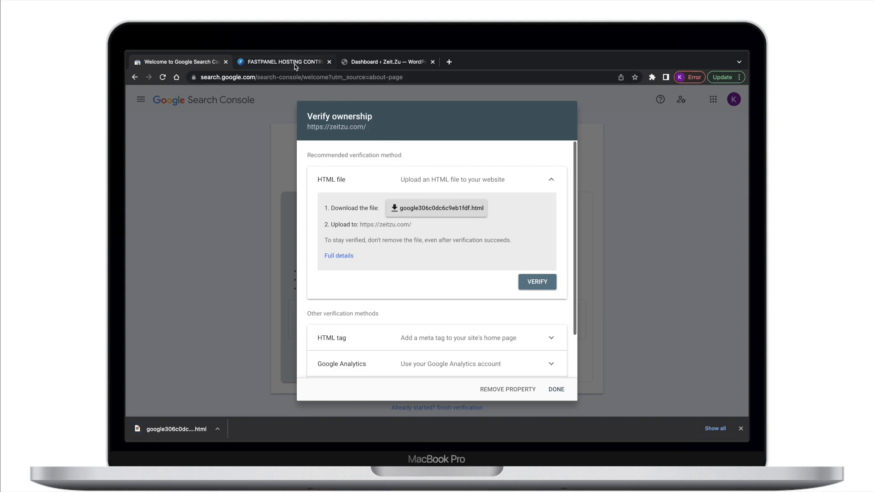
pyautogui.click(281, 61)
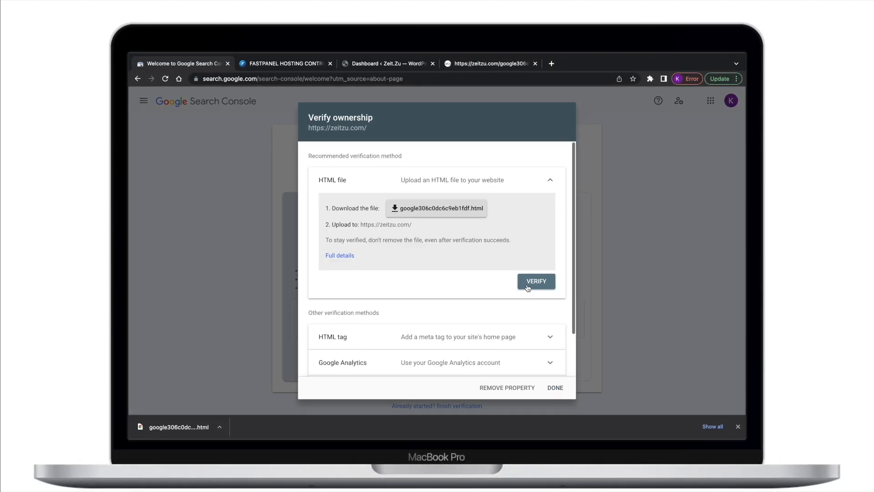
pyautogui.click(535, 281)
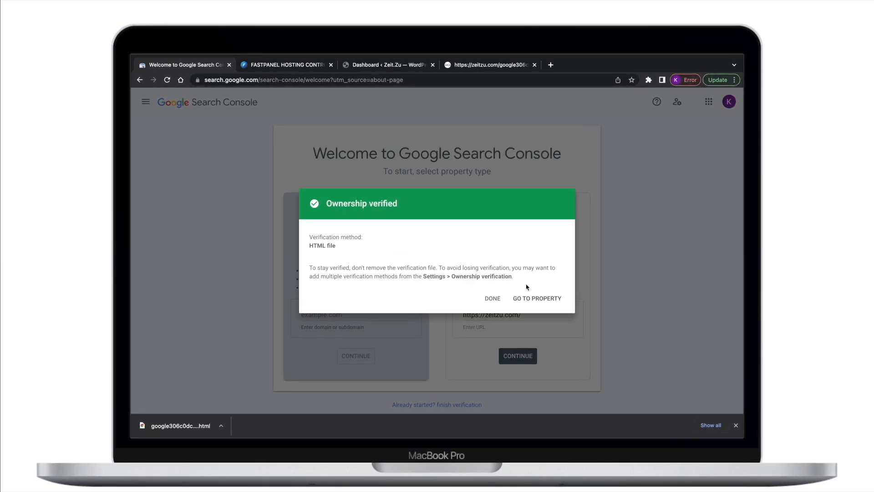
pyautogui.moveTo(322, 234)
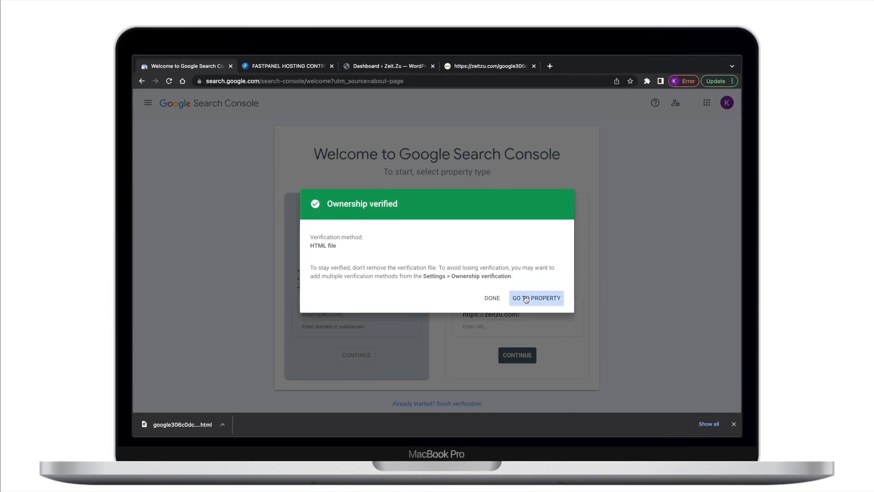
# Enter the verified zeitzu.com property's Overview and dismiss the welcome popup
pyautogui.click(535, 298)
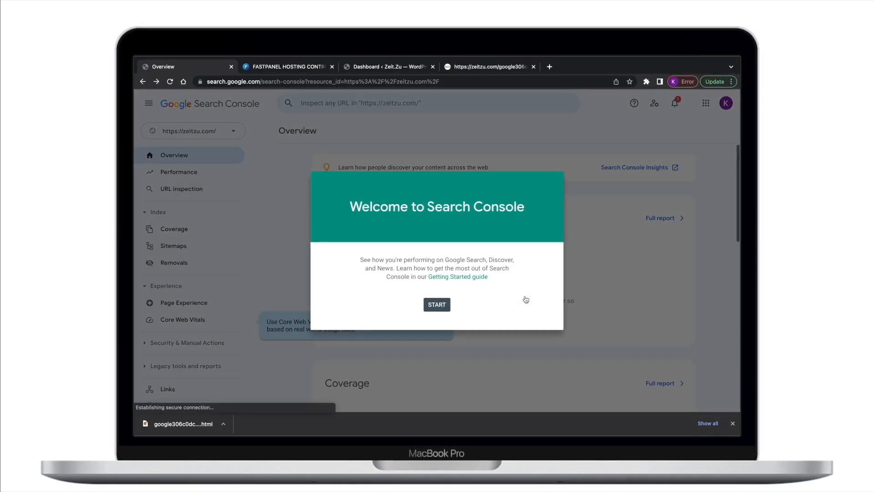
pyautogui.click(437, 304)
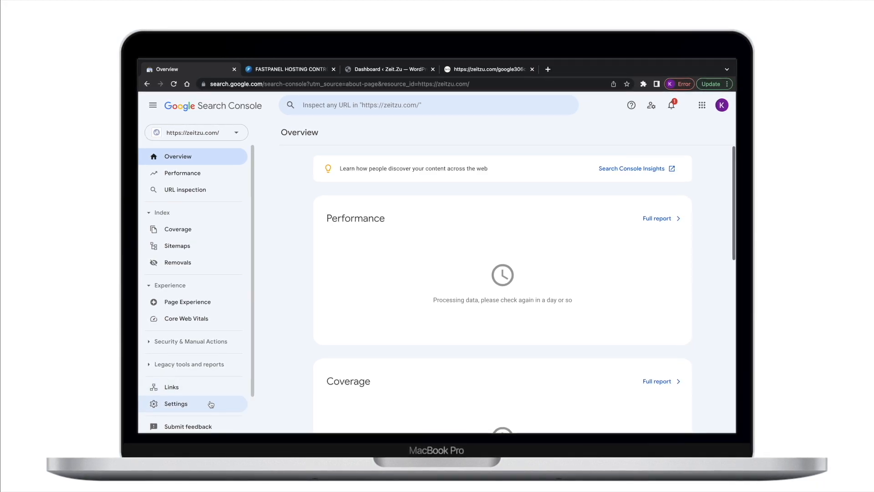
# Copy the HTML-tag meta tag from Settings into header.php, save it, and start verification
pyautogui.click(176, 403)
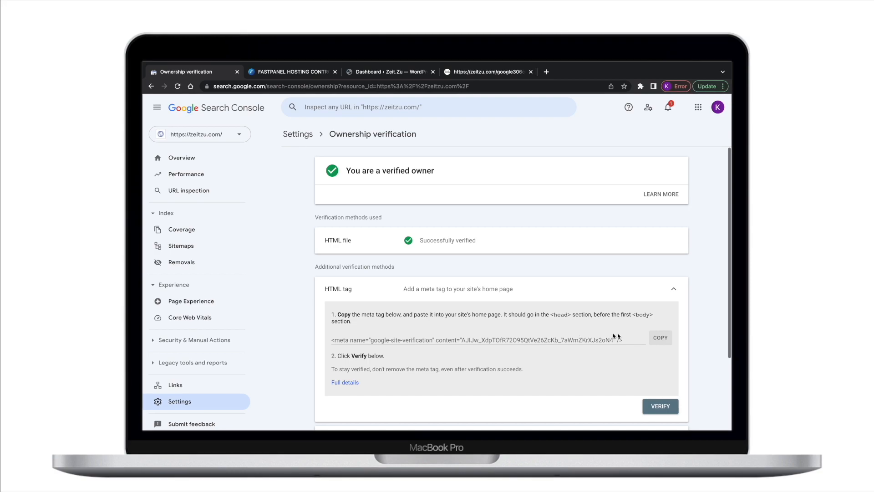
pyautogui.click(660, 337)
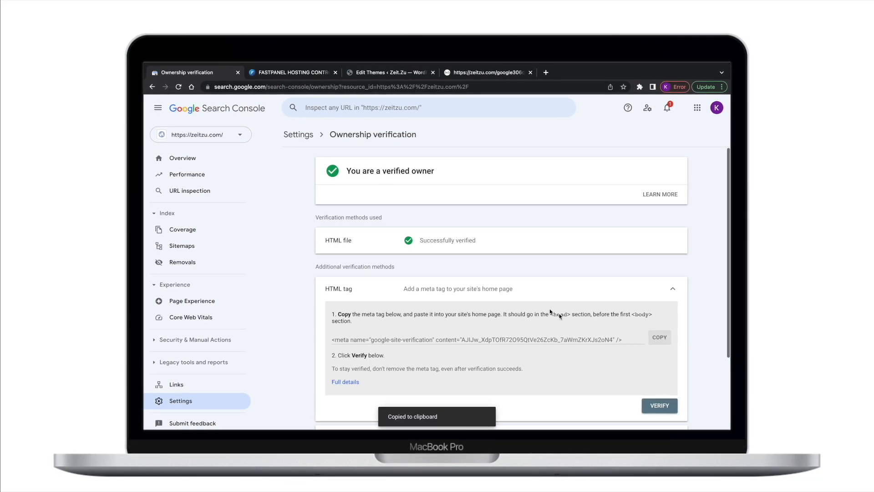
pyautogui.click(386, 73)
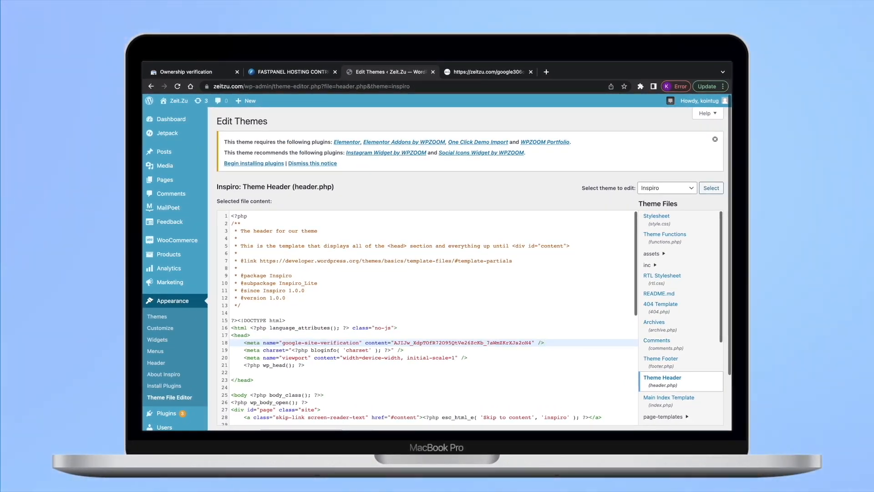
pyautogui.scroll(-3)
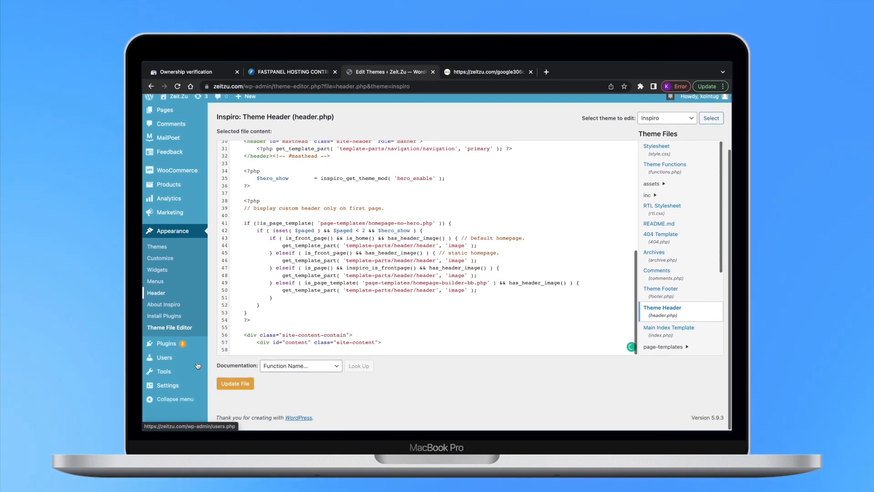
pyautogui.click(235, 383)
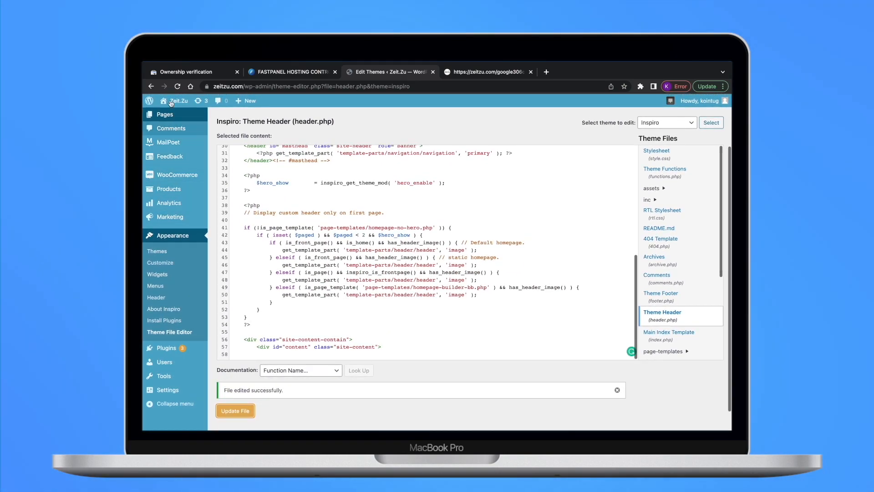
pyautogui.click(193, 71)
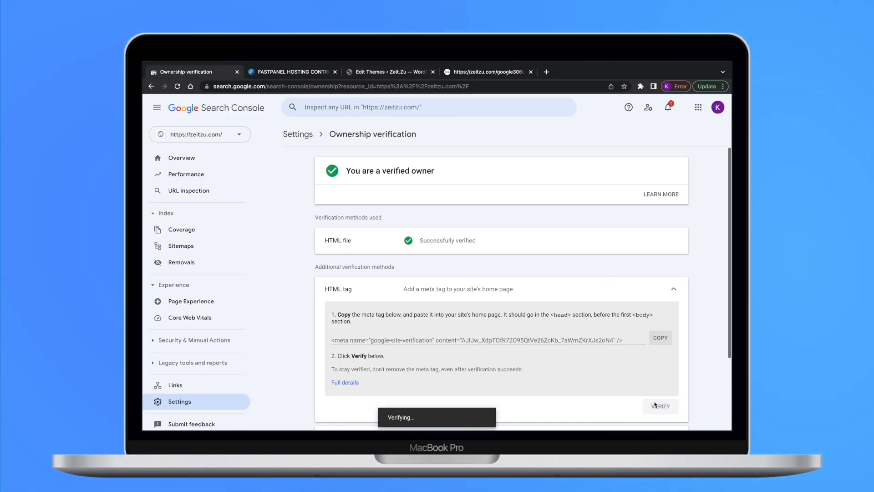
# Confirm the HTML tag method verified and expand the Domain name provider instructions
pyautogui.click(661, 406)
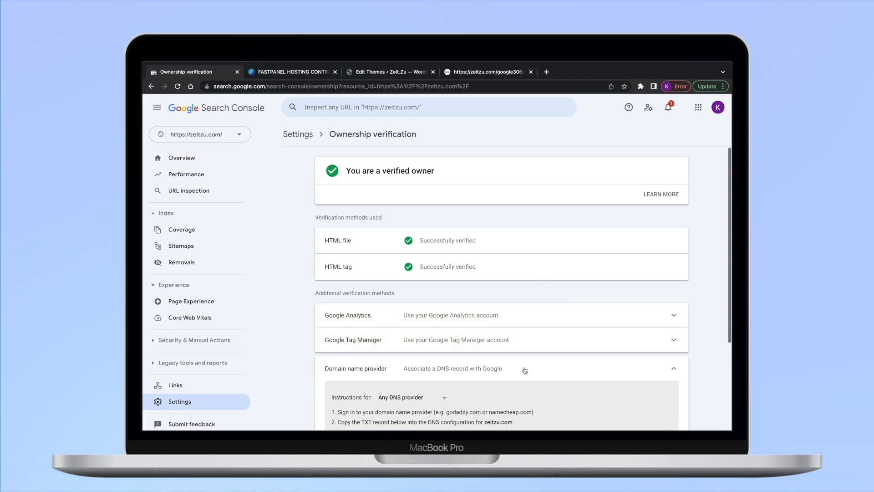
pyautogui.scroll(-3)
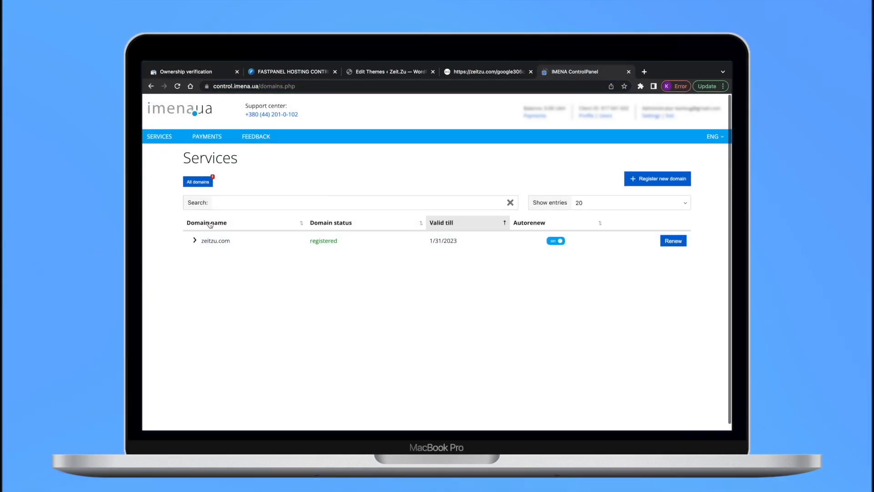
# Open zeitzu.com's DNS and redirect settings from the imena.ua Services list
pyautogui.click(194, 240)
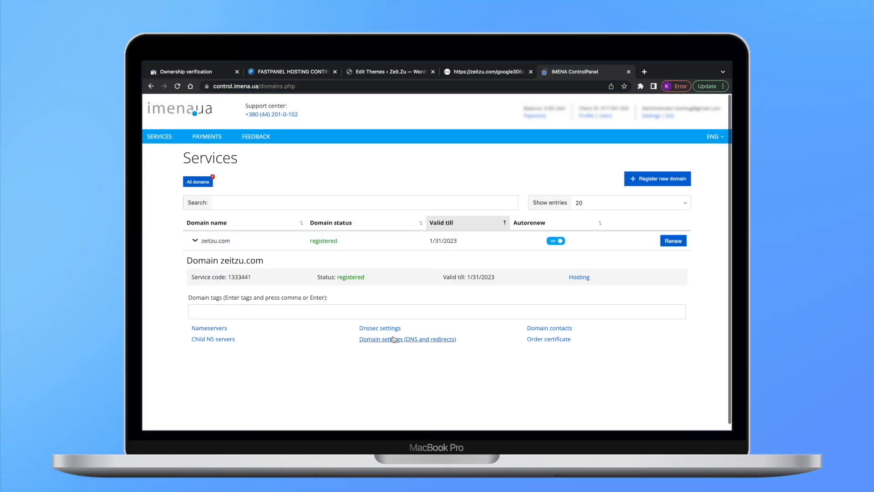
pyautogui.click(406, 339)
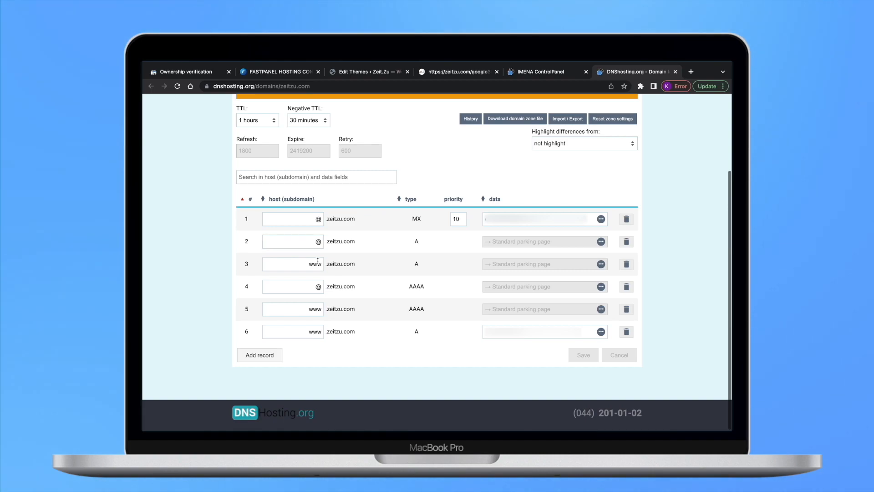
# Save a root @ TXT record with the google-site-verification token and return to Search Console
pyautogui.click(259, 354)
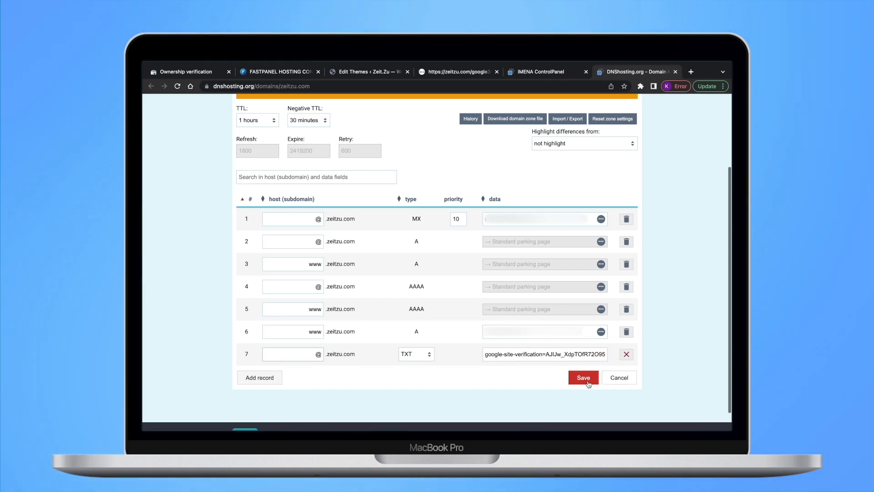
pyautogui.click(583, 377)
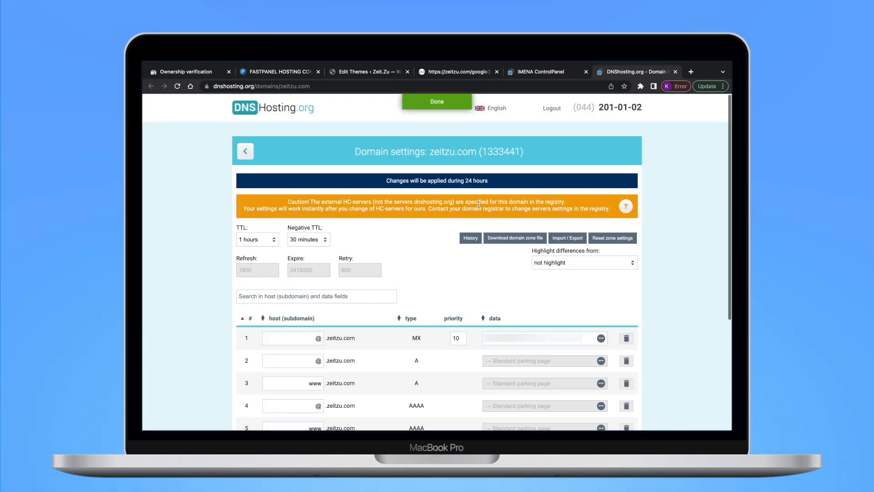
pyautogui.click(437, 101)
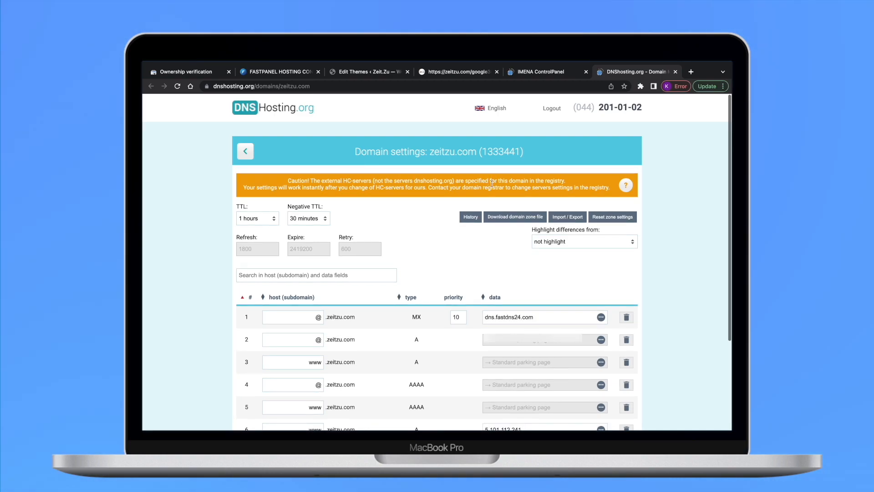
pyautogui.click(187, 71)
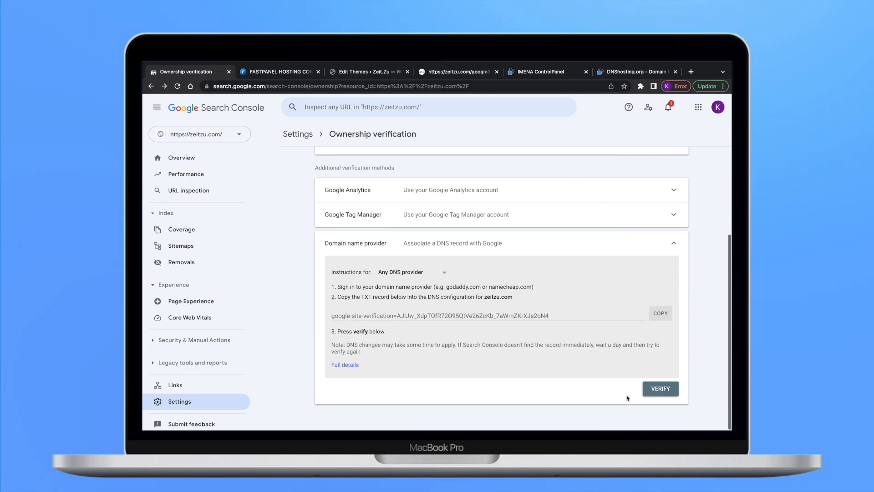
pyautogui.moveTo(656, 403)
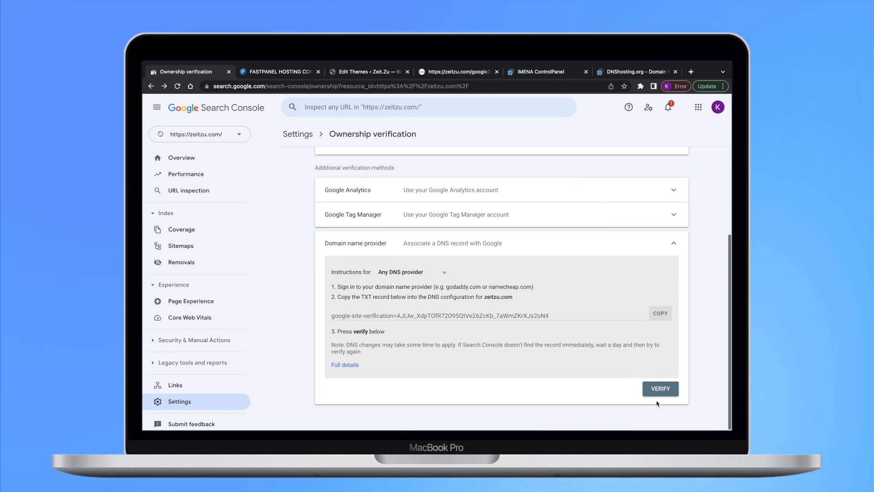
# Attempt DNS TXT verification for zeitzu.com and acknowledge the token-not-found failure
pyautogui.click(660, 389)
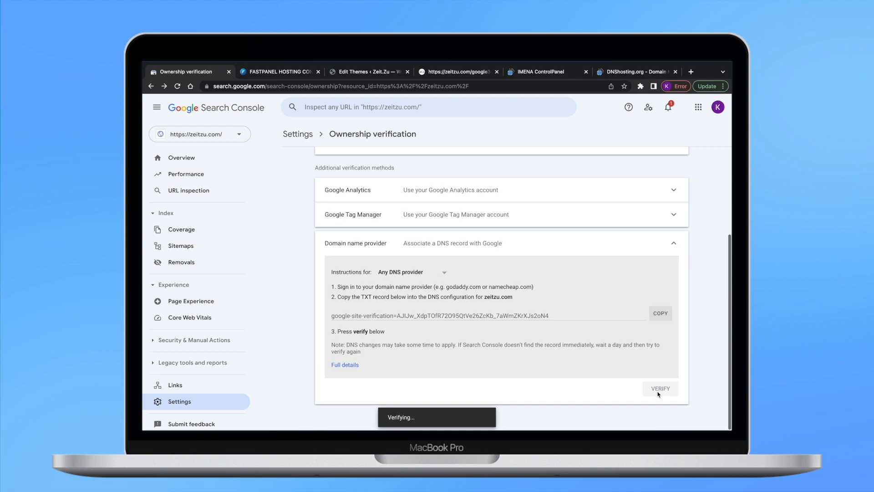
pyautogui.click(660, 389)
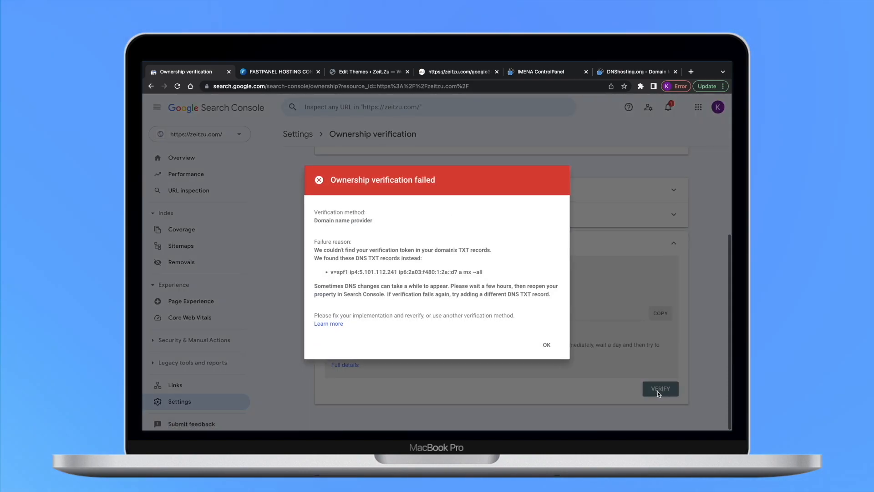
pyautogui.click(546, 344)
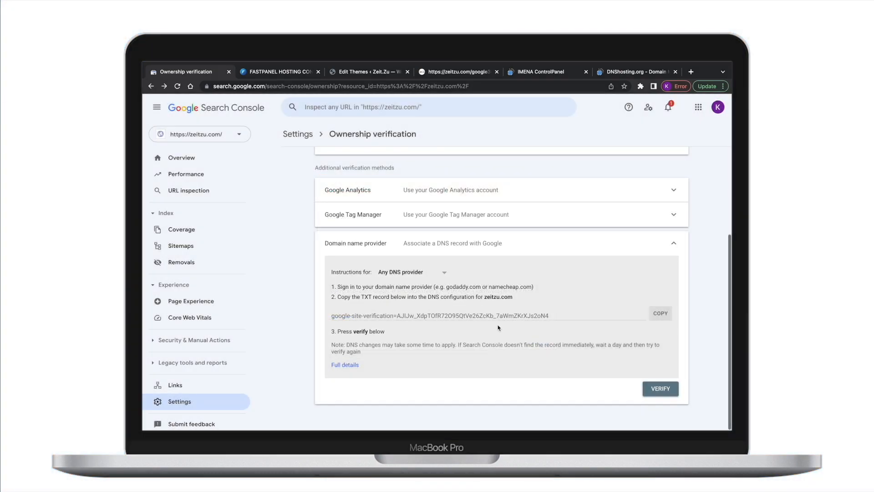